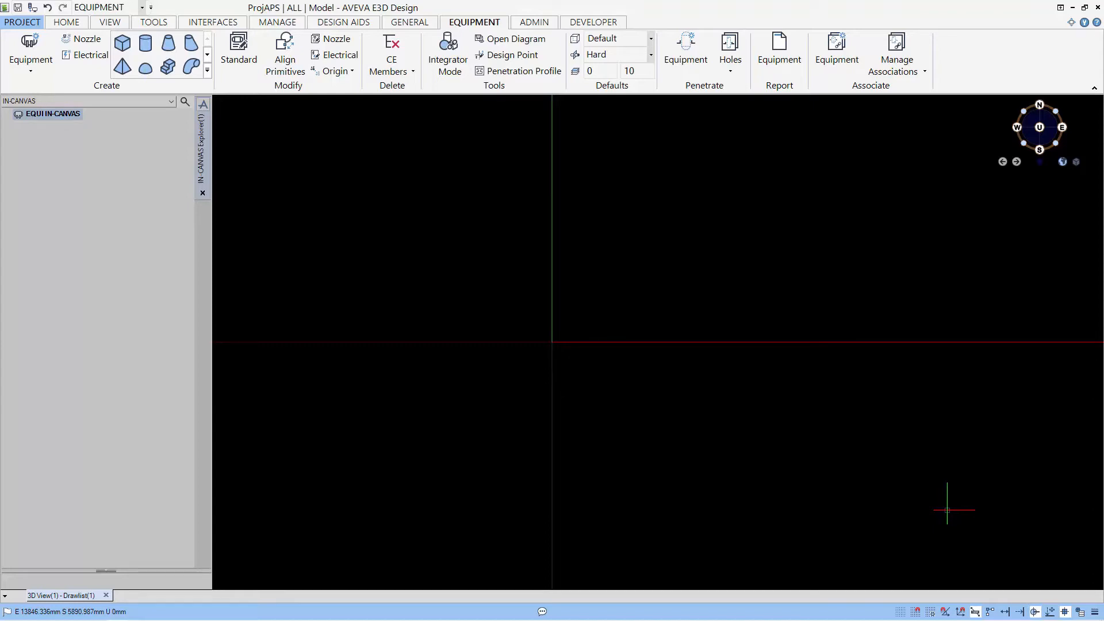
mouse_move(221, 144)
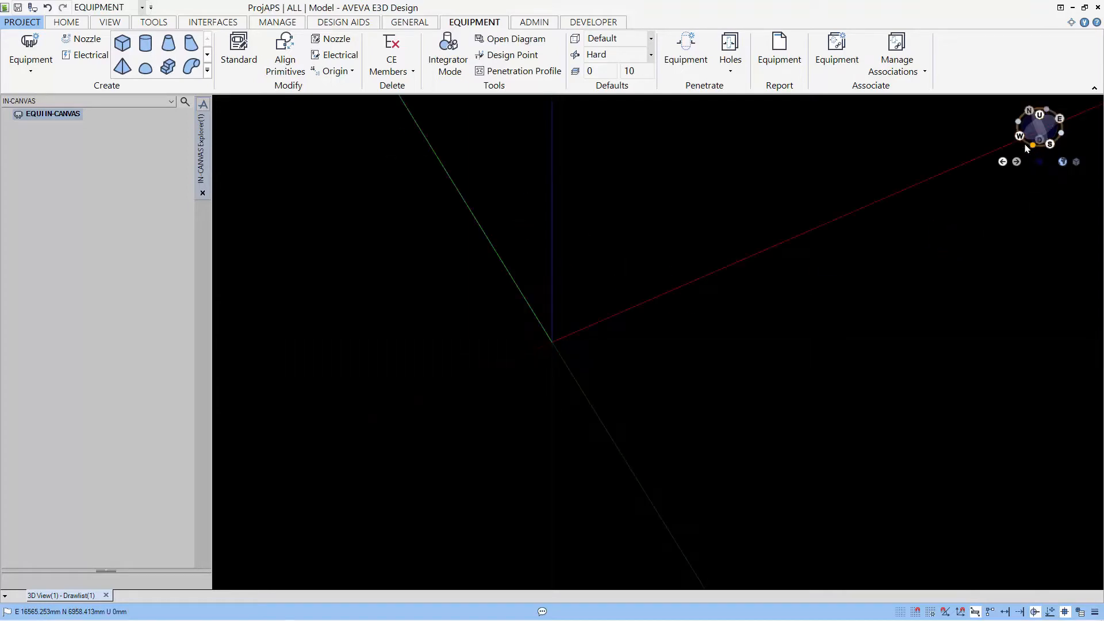
mouse_move(122, 43)
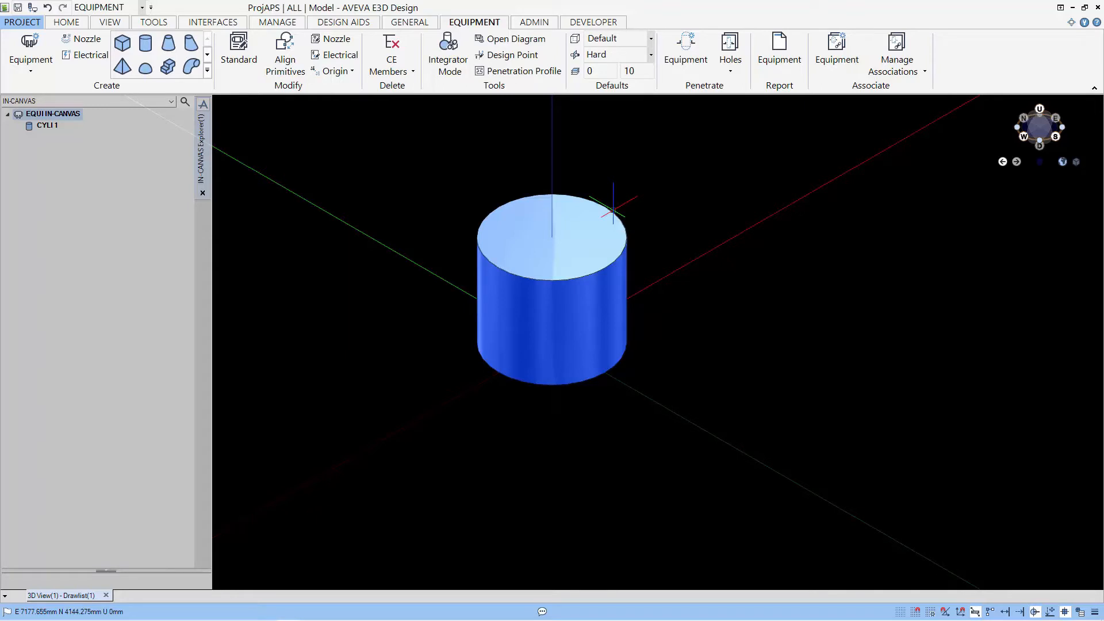
- Delete the upright cylinder via Delete > Current Element
click(47, 125)
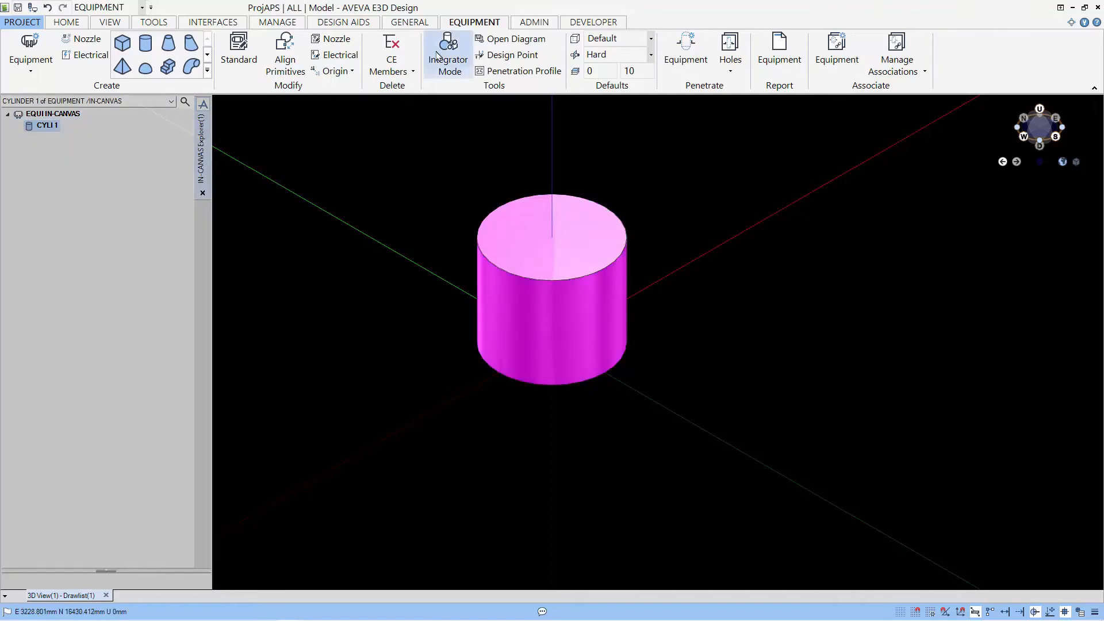
click(414, 71)
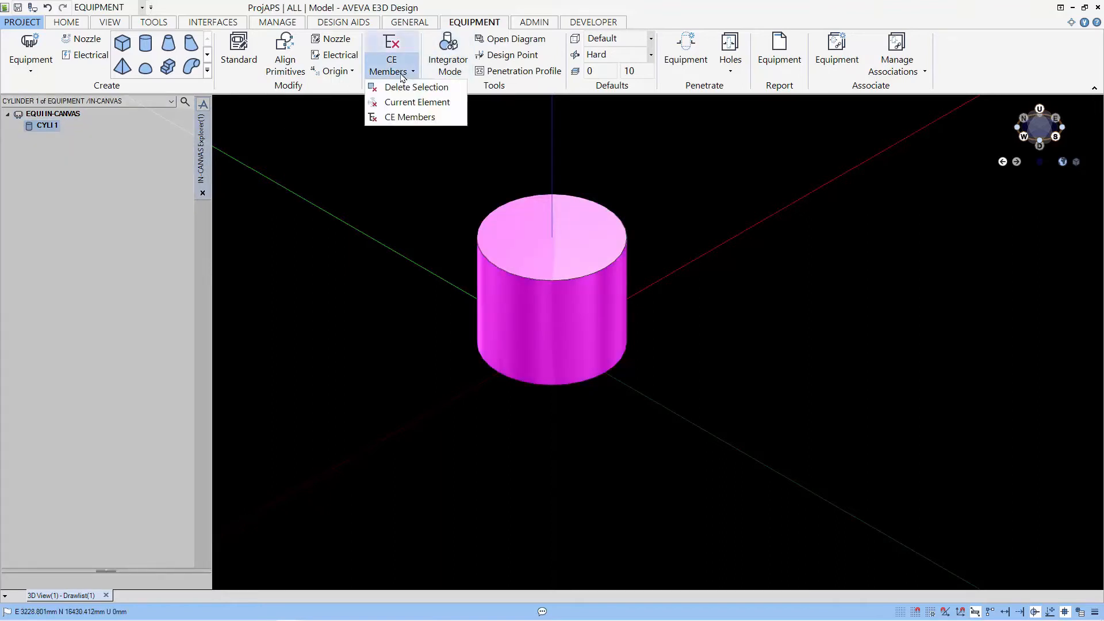
click(392, 66)
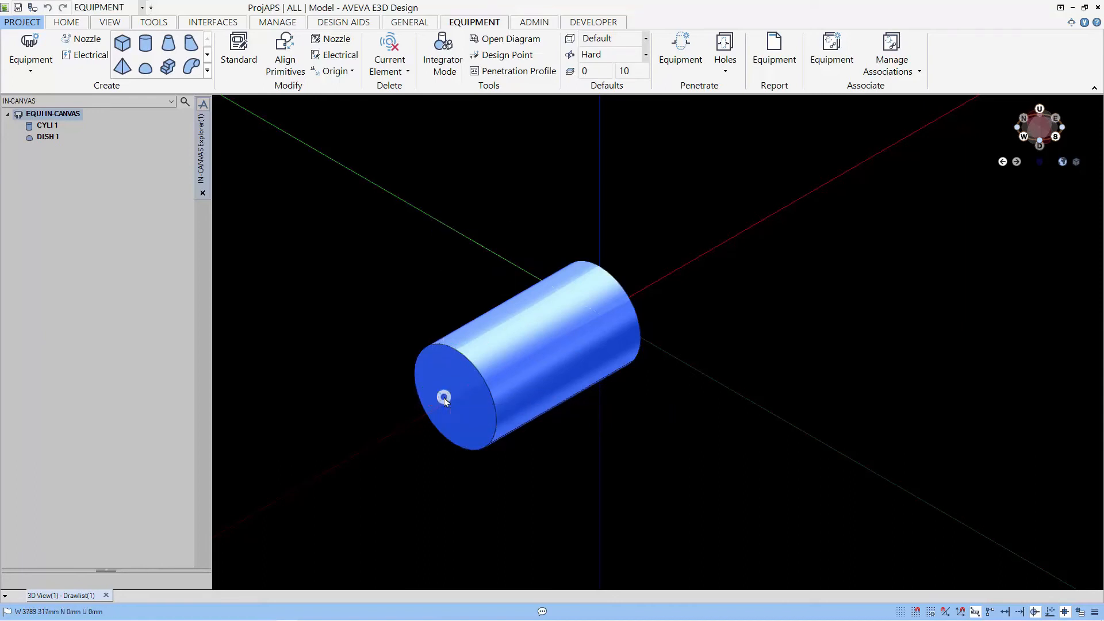
- Place a 700 mm high dish head on the cylinder's near end face
click(443, 396)
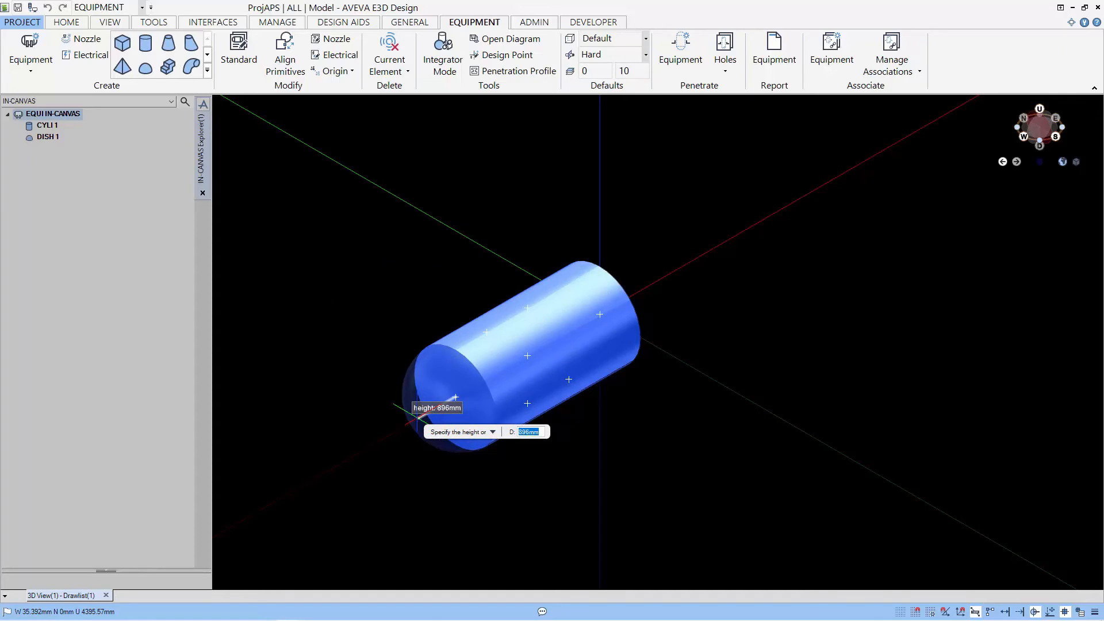
text(700)
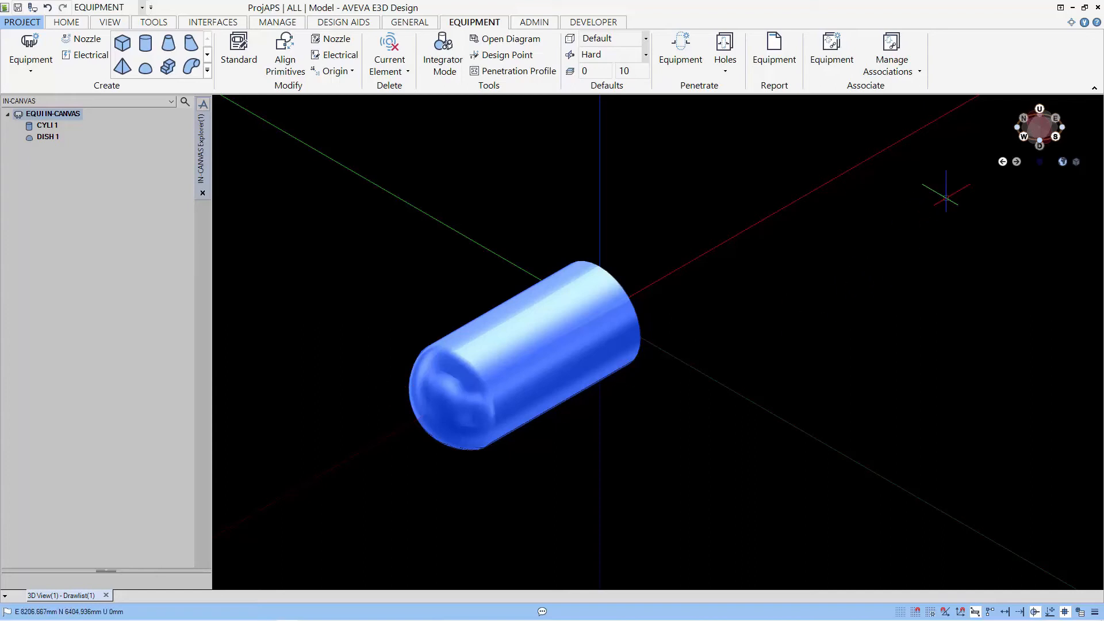
mouse_move(1063, 162)
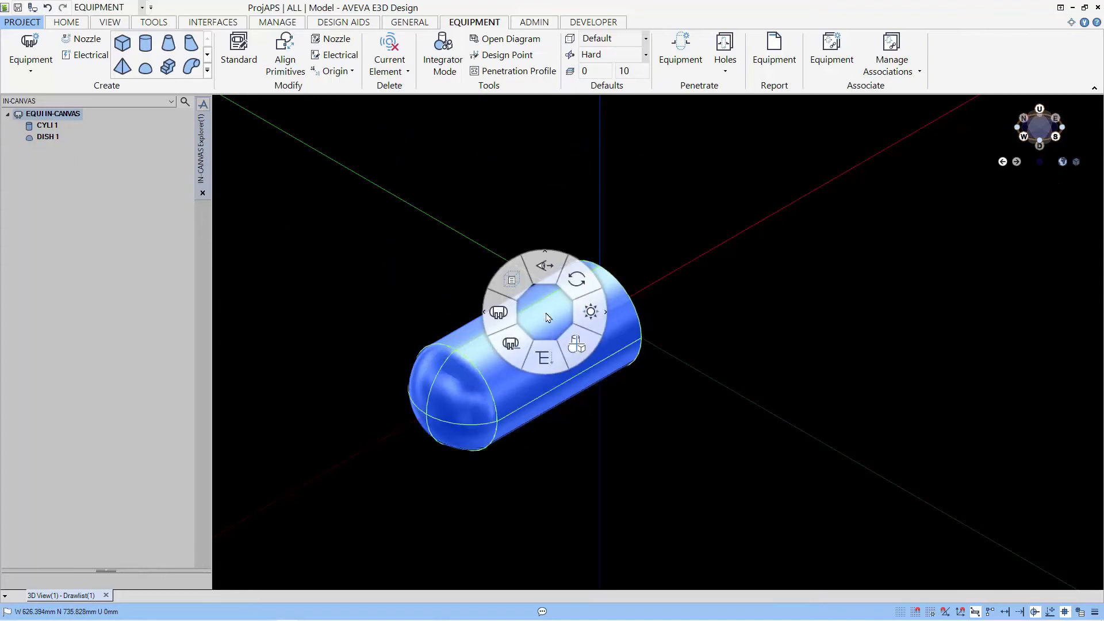
- Select DISH 1 in the view and switch to the Home tab
click(544, 317)
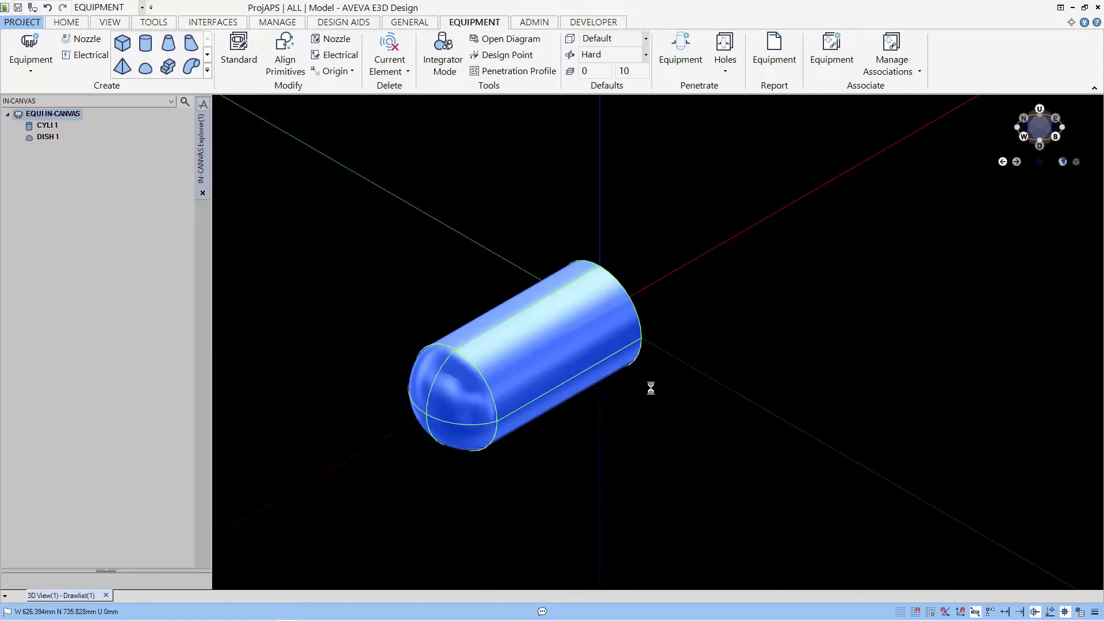
click(458, 395)
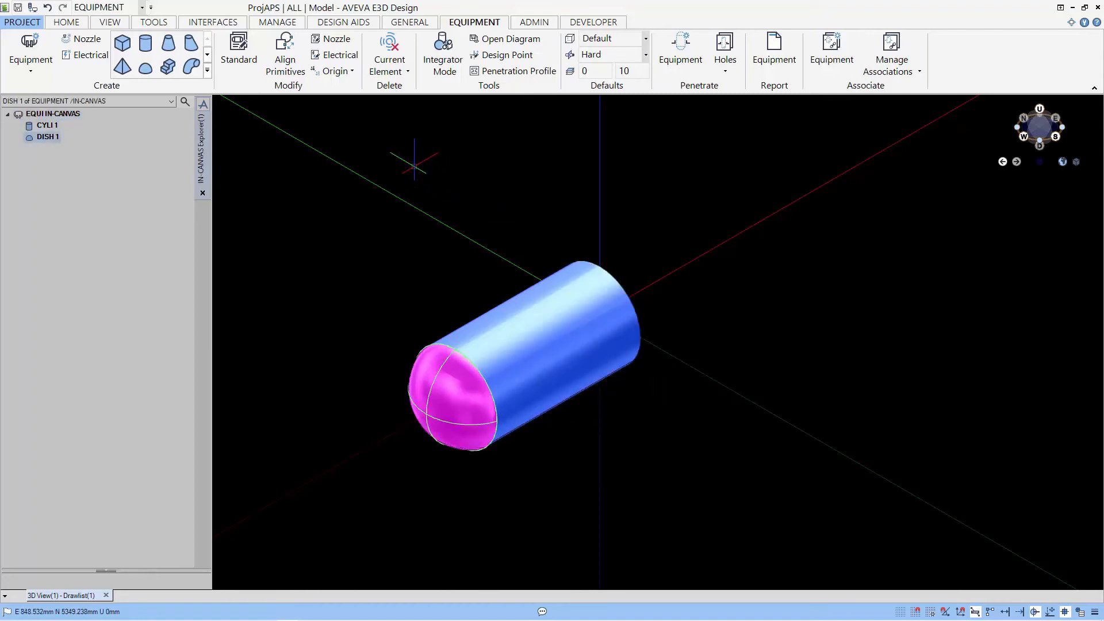
click(66, 22)
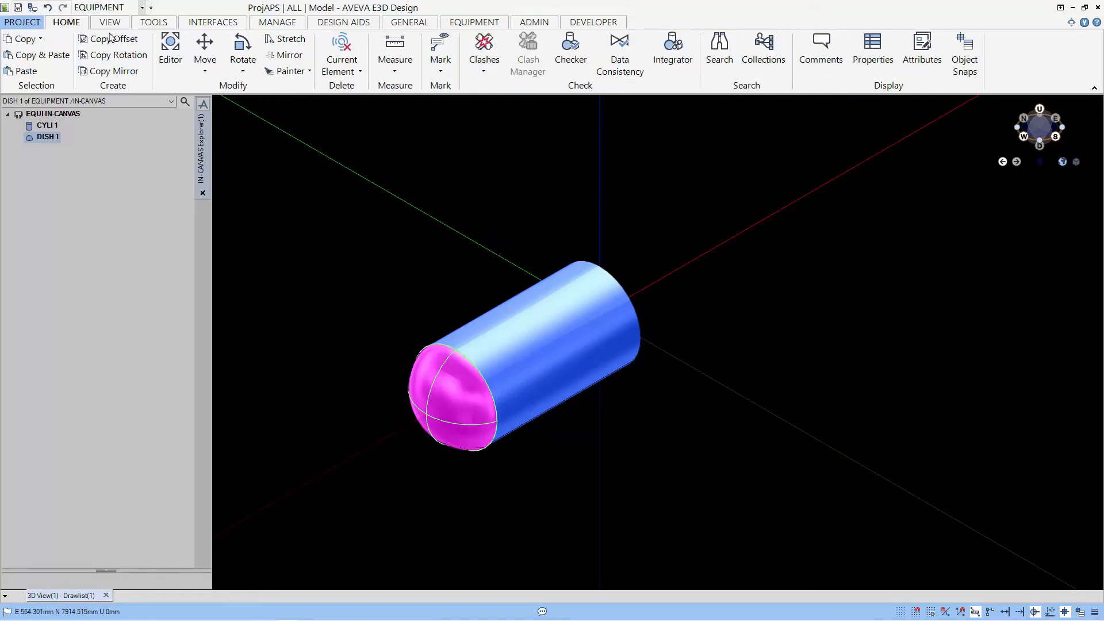
- Rotate the dish head about the cylinder's centre, entering the 180° angle
click(242, 70)
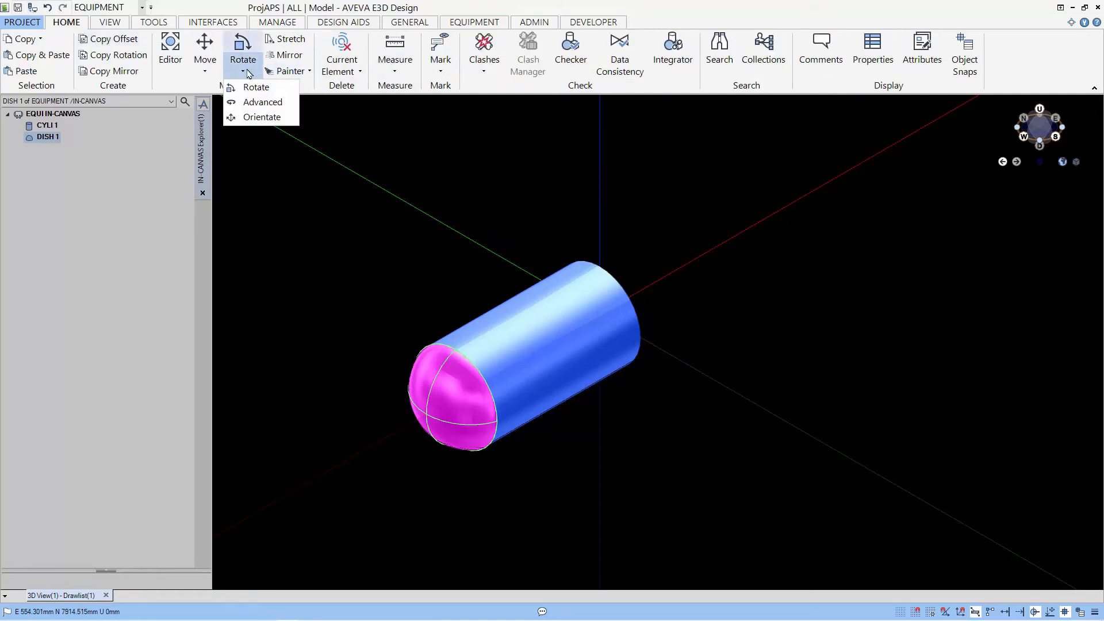
click(255, 87)
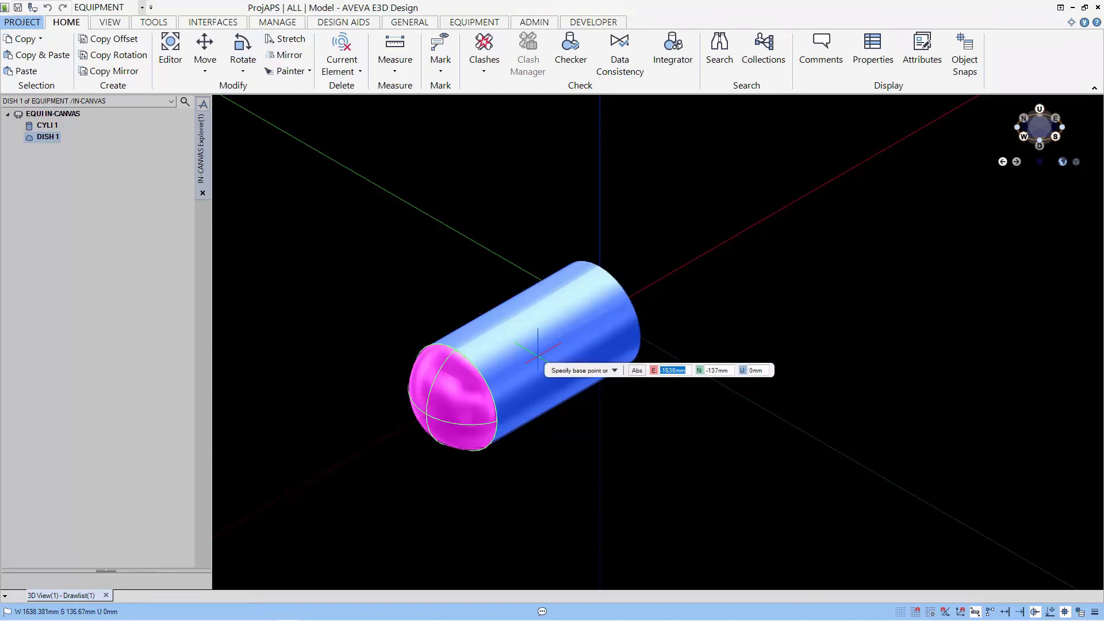
click(538, 361)
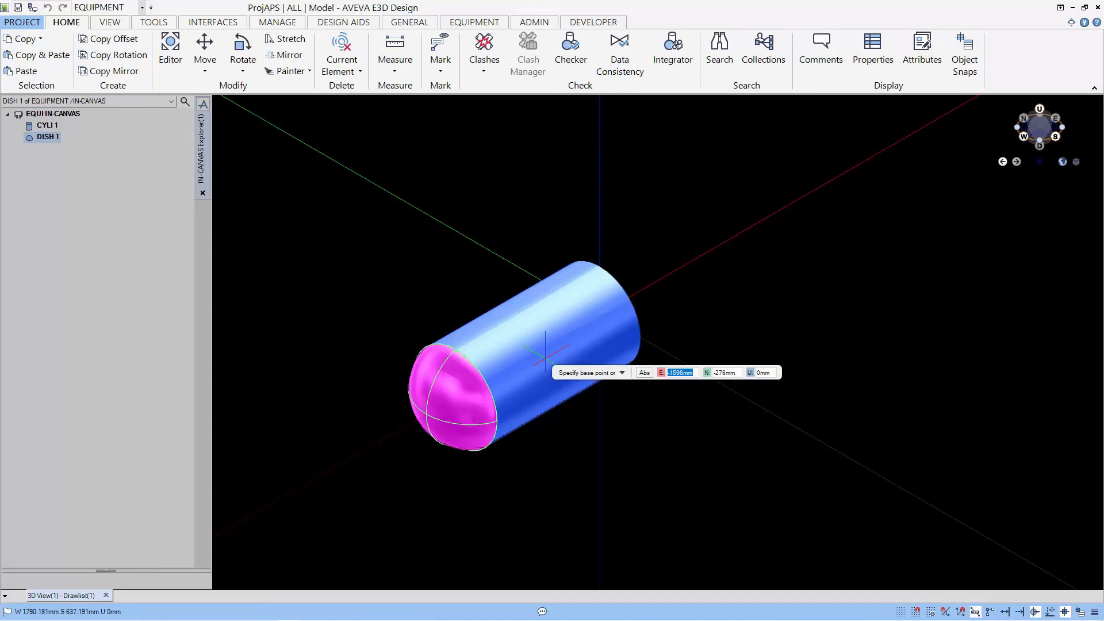
mouse_move(546, 363)
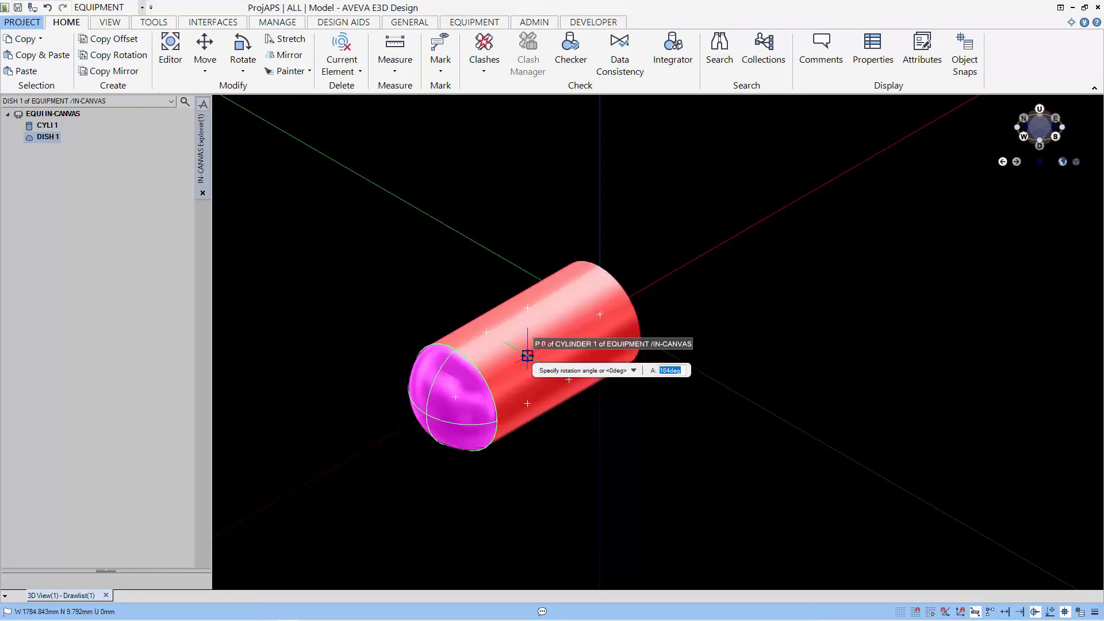
text(18)
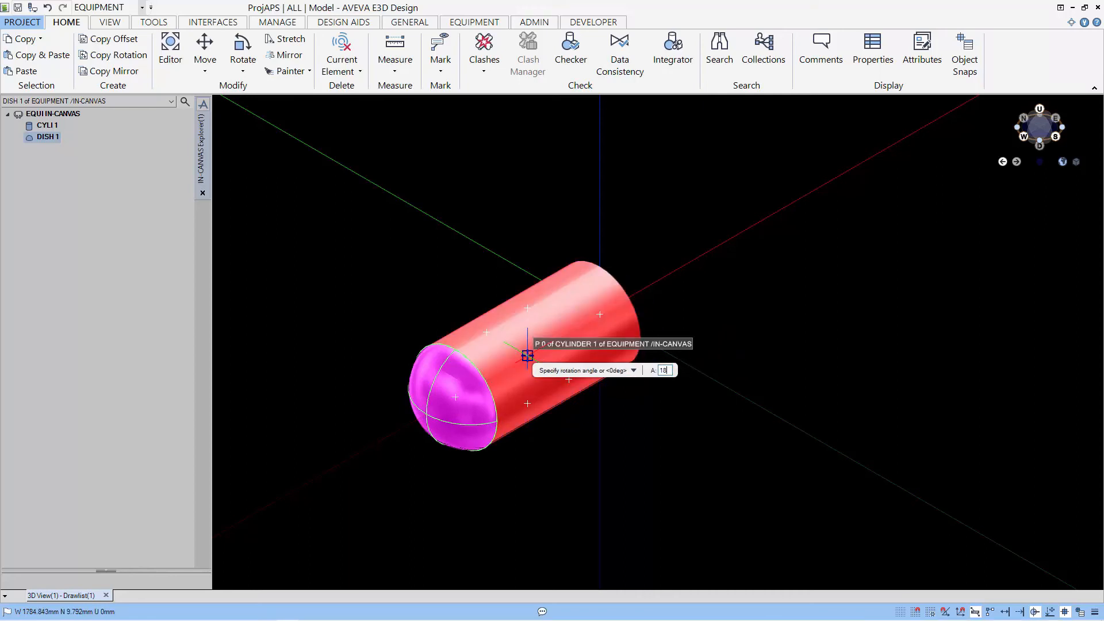